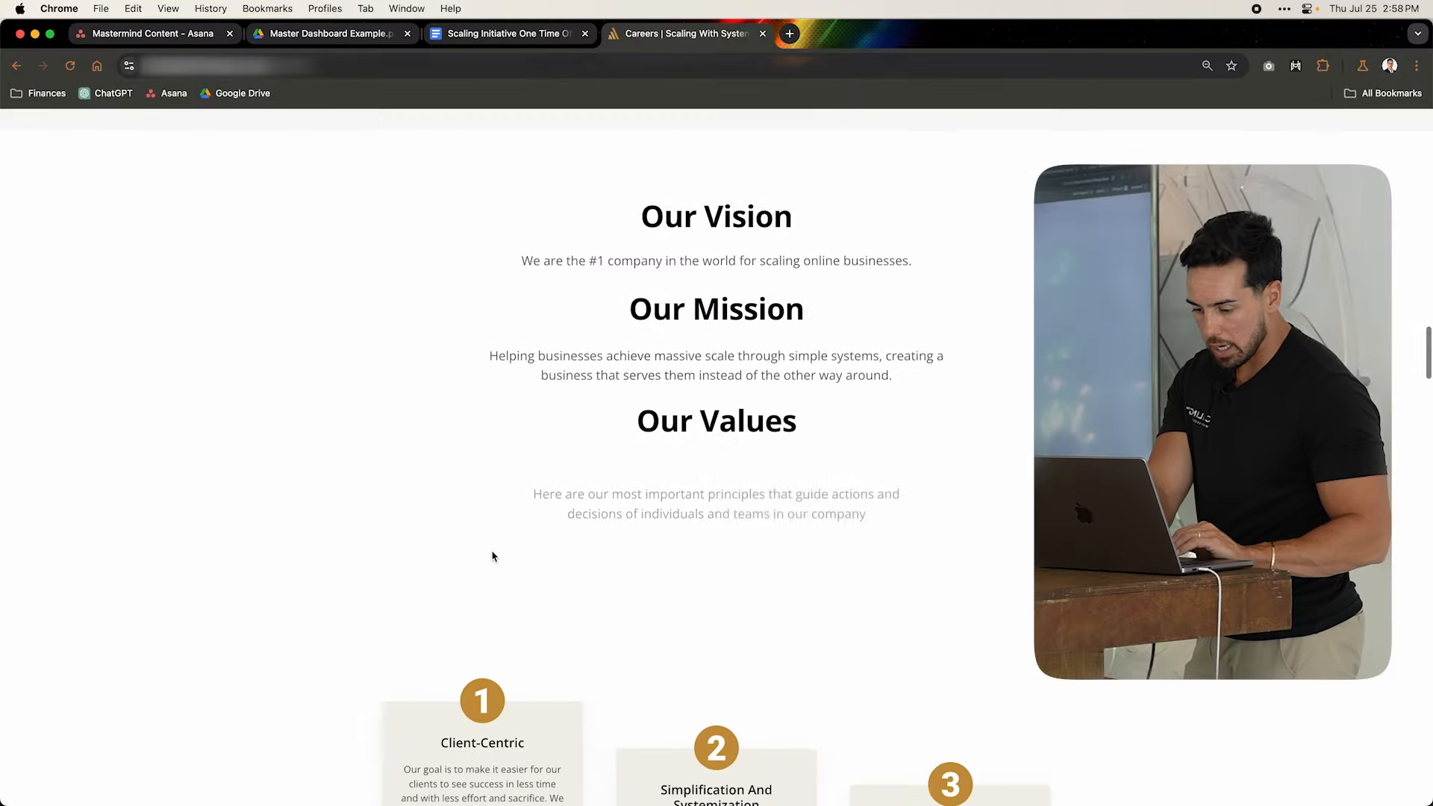
Scroll the Careers page down through Vision, Mission and the five company values to Radical Transparency
{"action": "scroll", "scroll_direction": "down", "scroll_amount": 3}
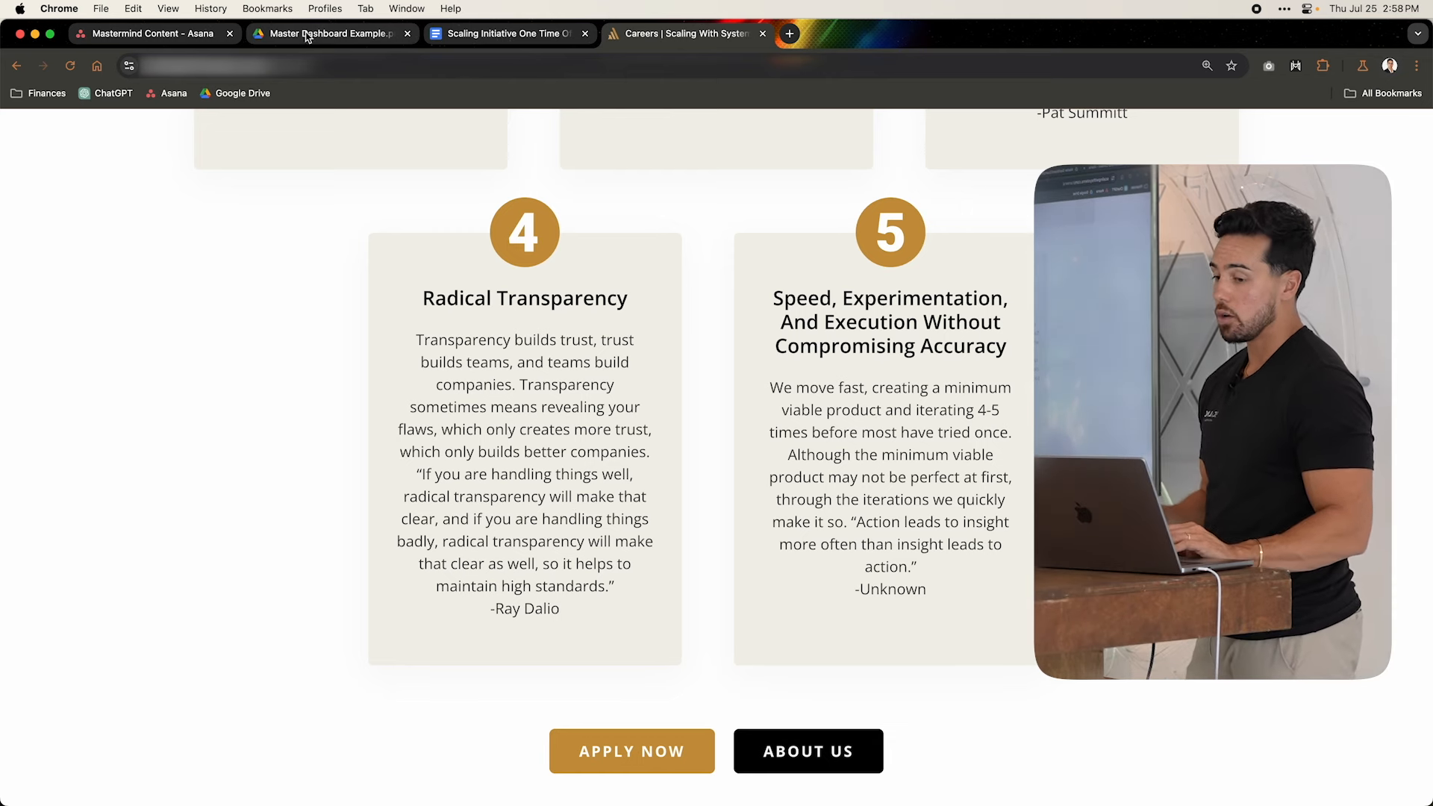
{"action": "left_click", "coordinate": [331, 34]}
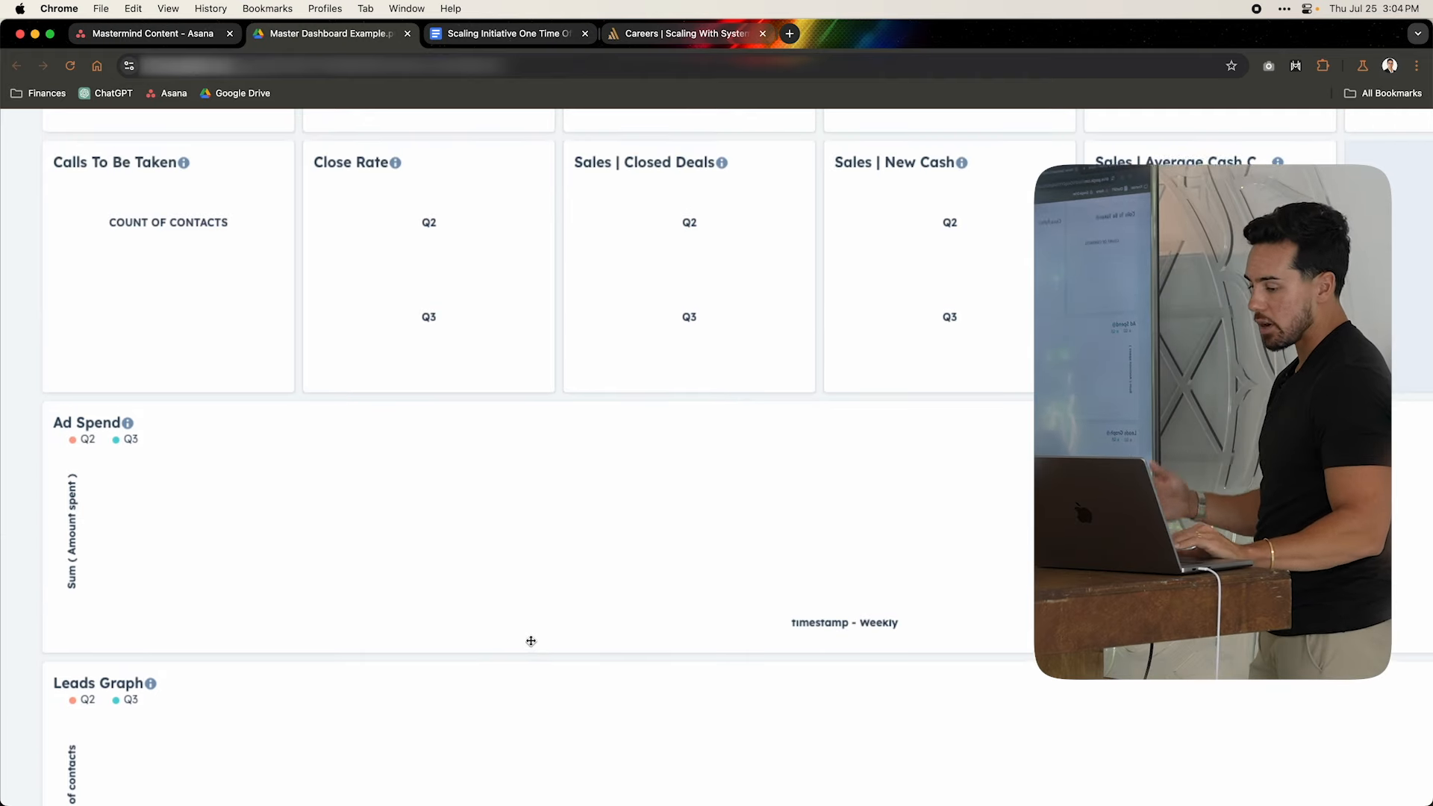
{"action": "scroll", "scroll_direction": "down", "scroll_amount": 3}
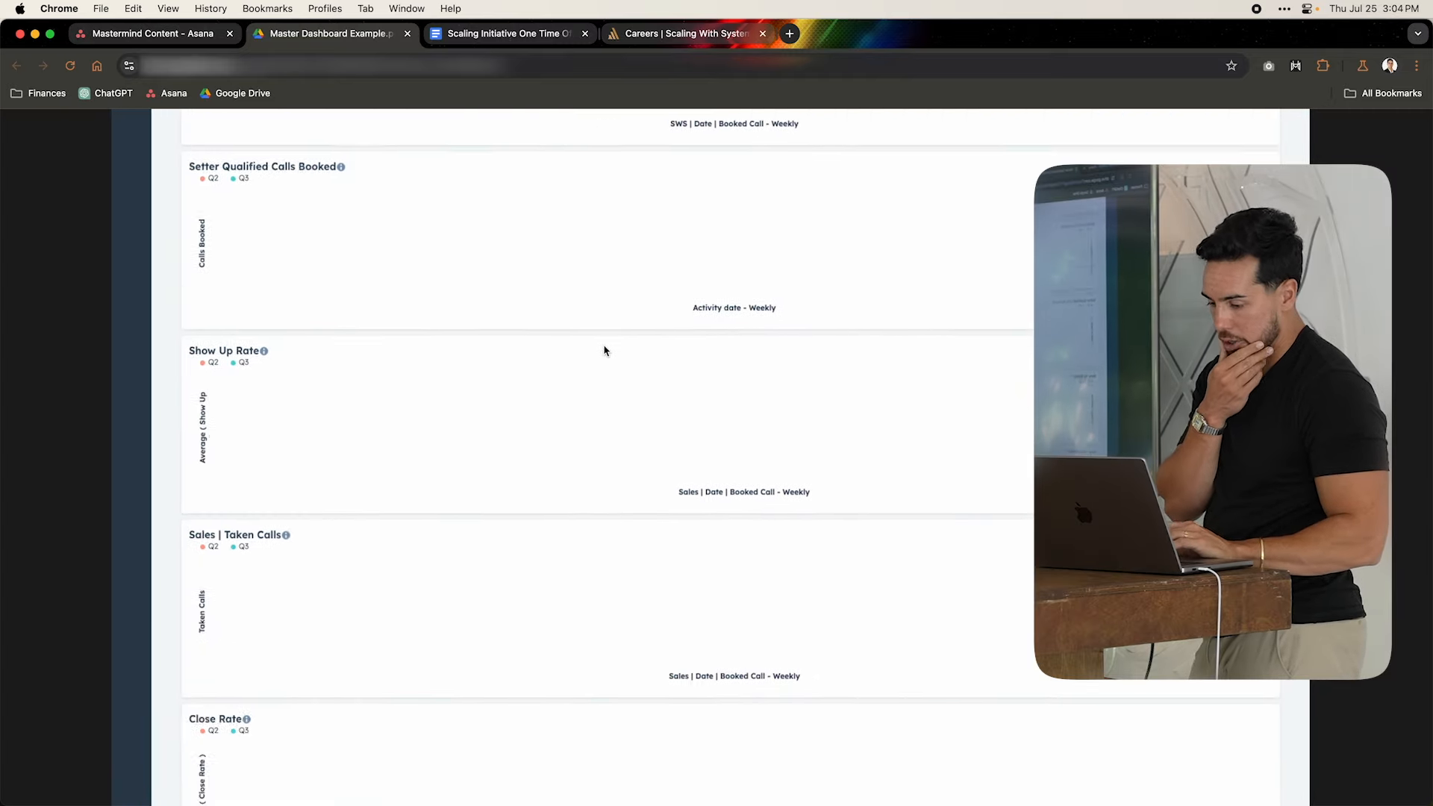
{"action": "scroll", "scroll_direction": "down", "scroll_amount": 3}
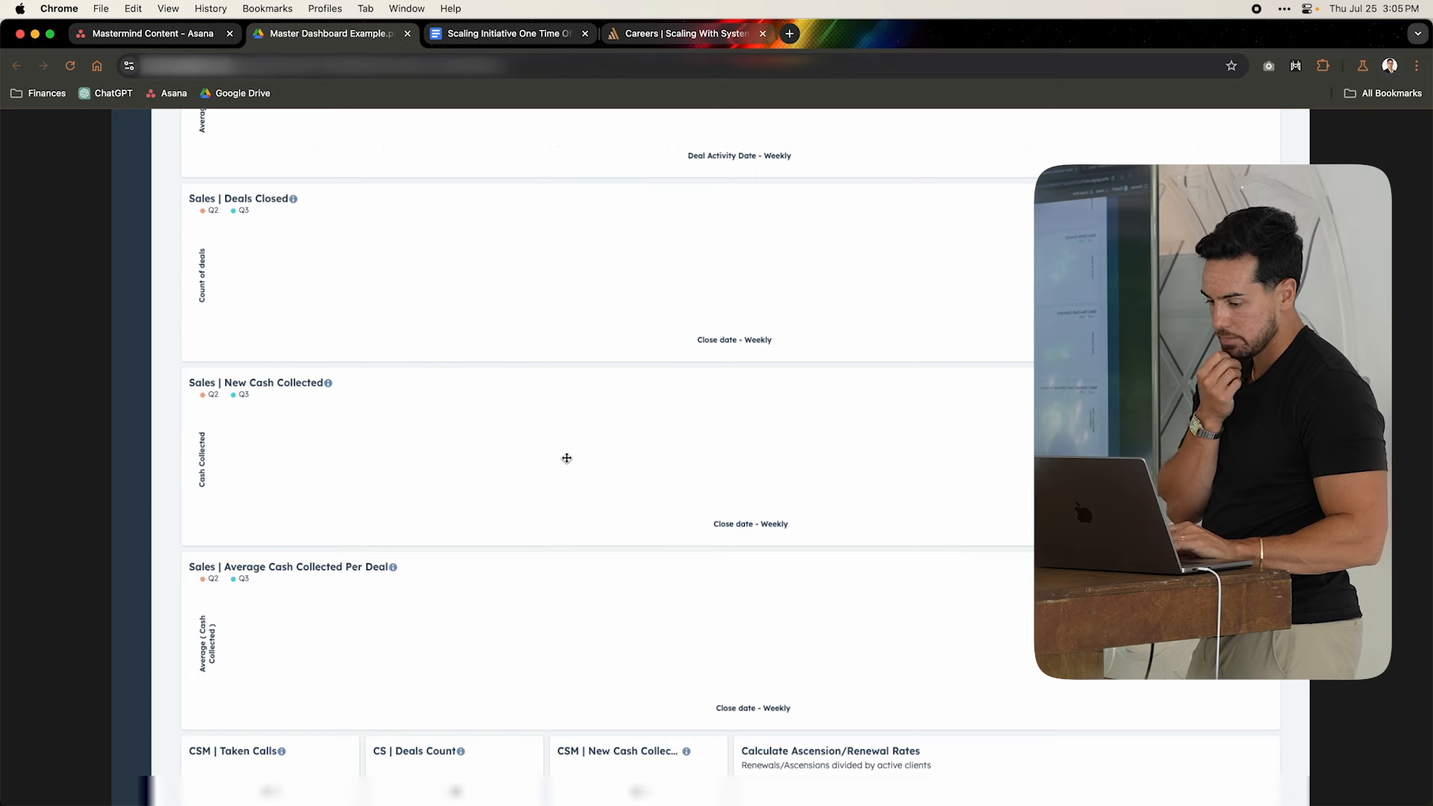
{"action": "scroll", "scroll_direction": "down", "scroll_amount": 3}
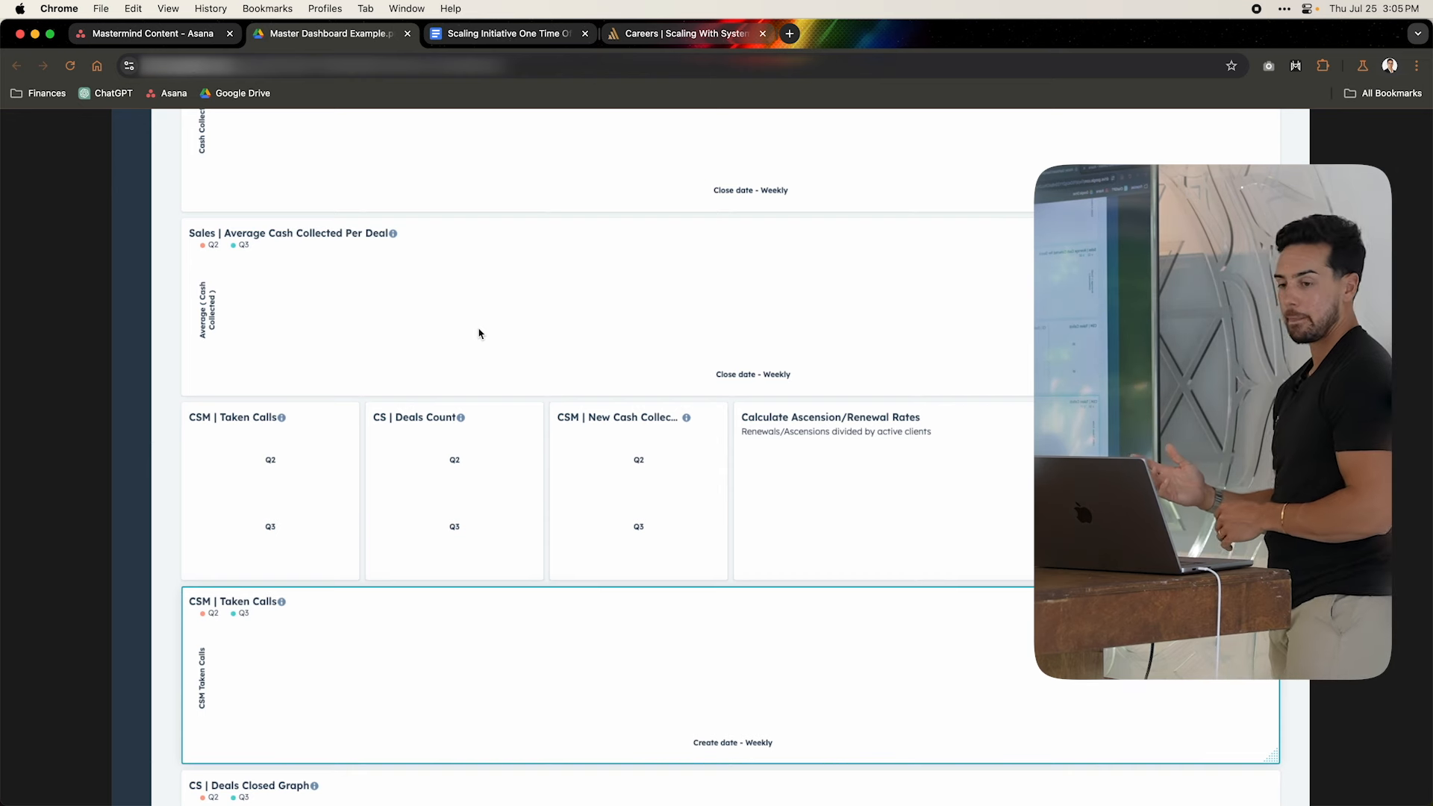
{"action": "mouse_move", "coordinate": [467, 453]}
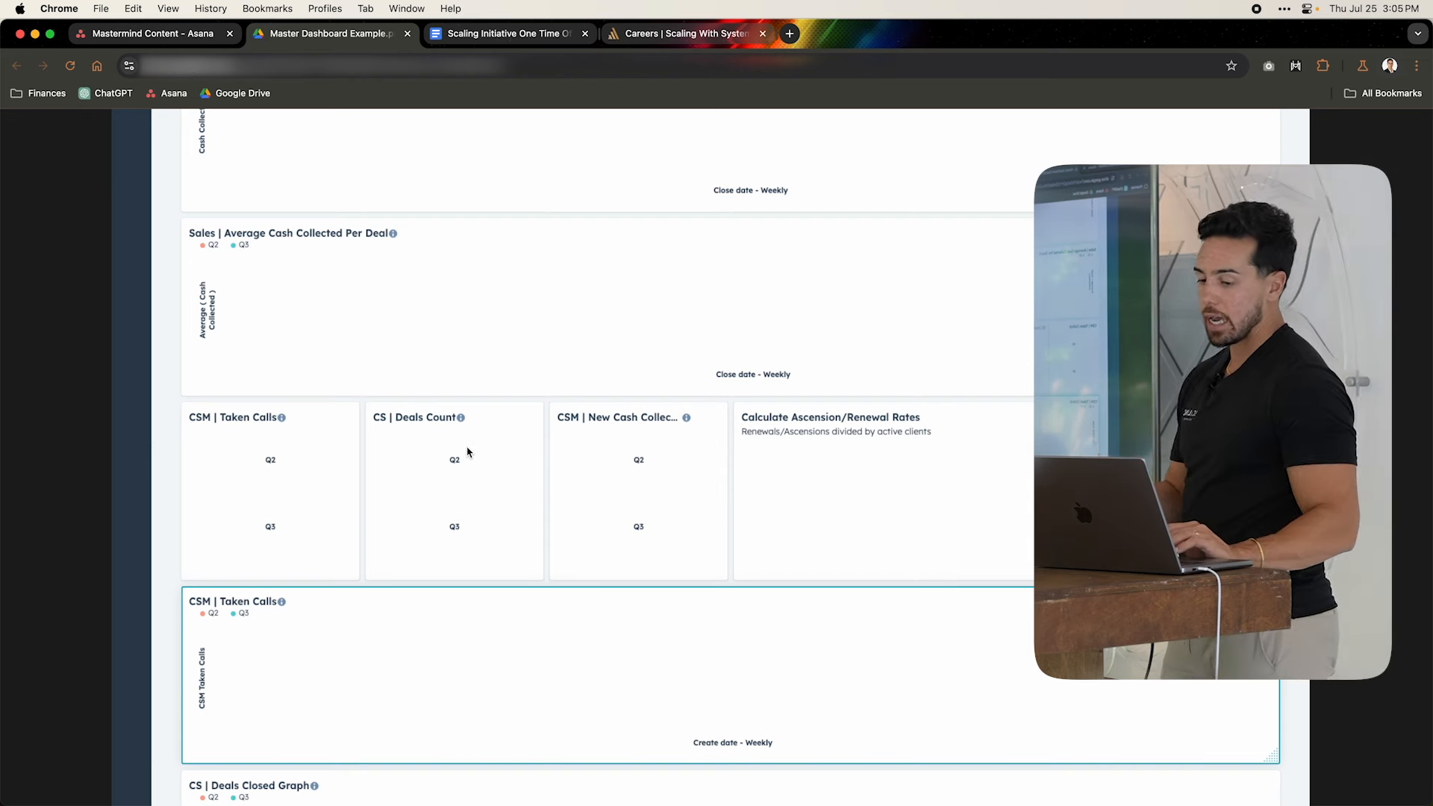
{"action": "mouse_move", "coordinate": [618, 482]}
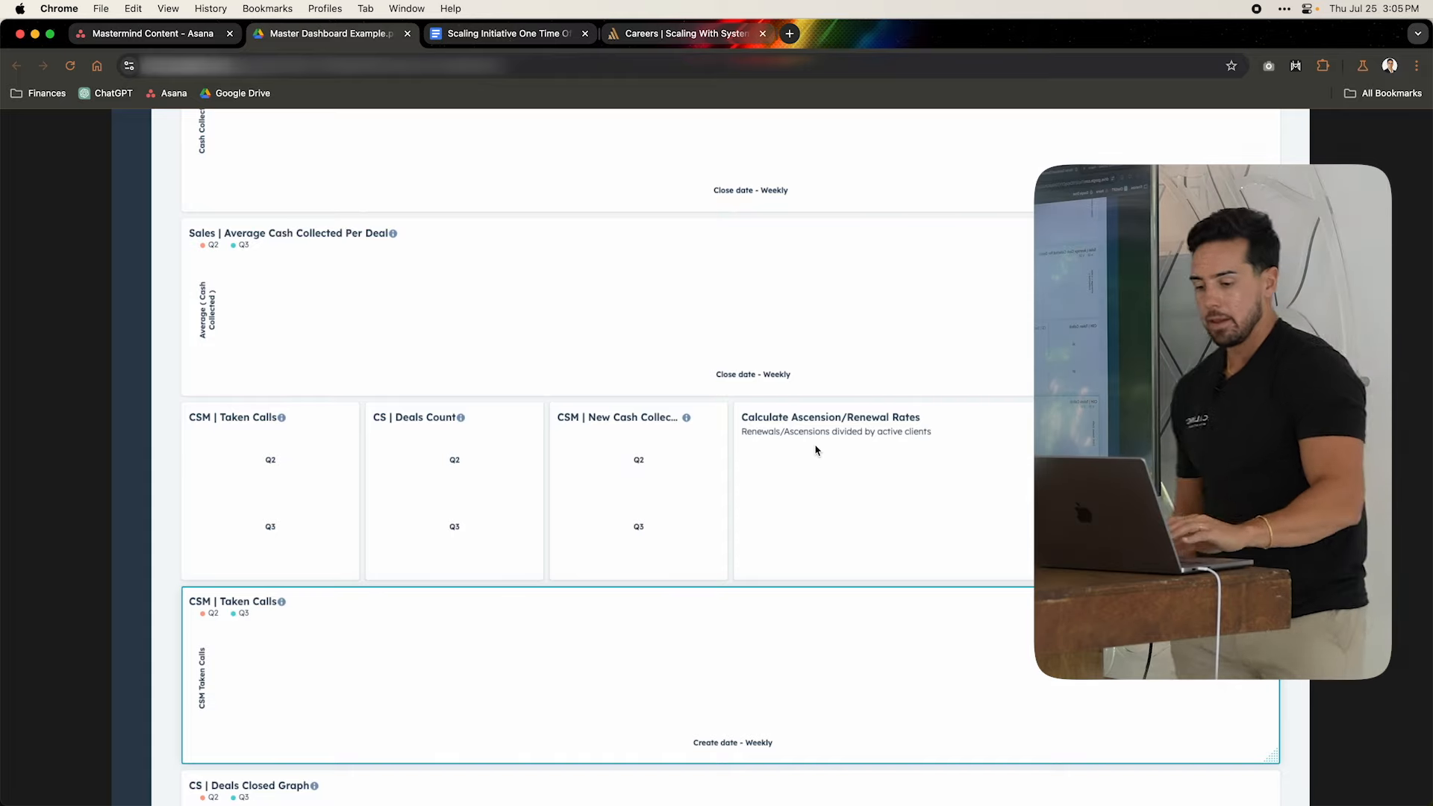
{"action": "scroll", "scroll_direction": "down", "scroll_amount": 3}
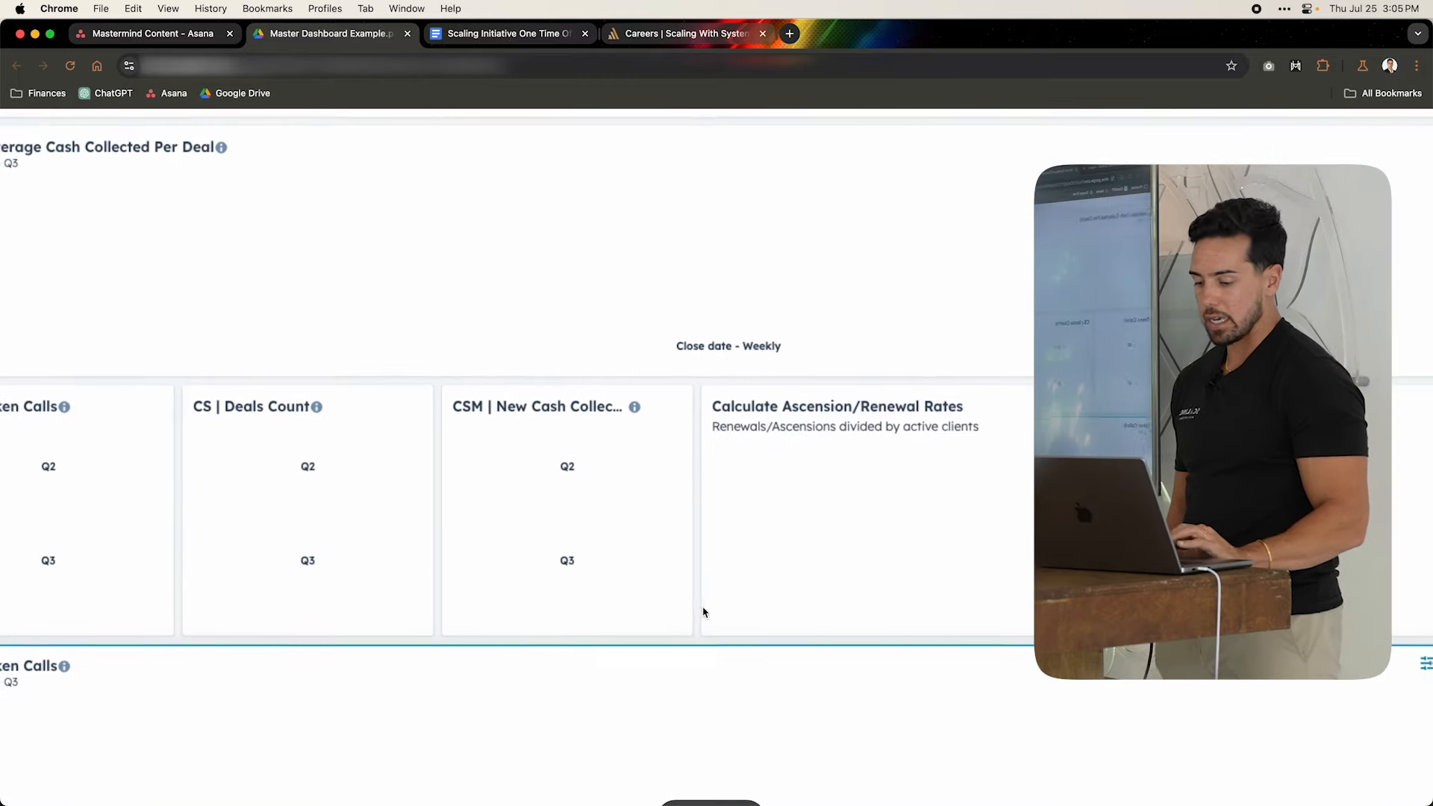
{"action": "scroll", "scroll_direction": "down", "scroll_amount": 3}
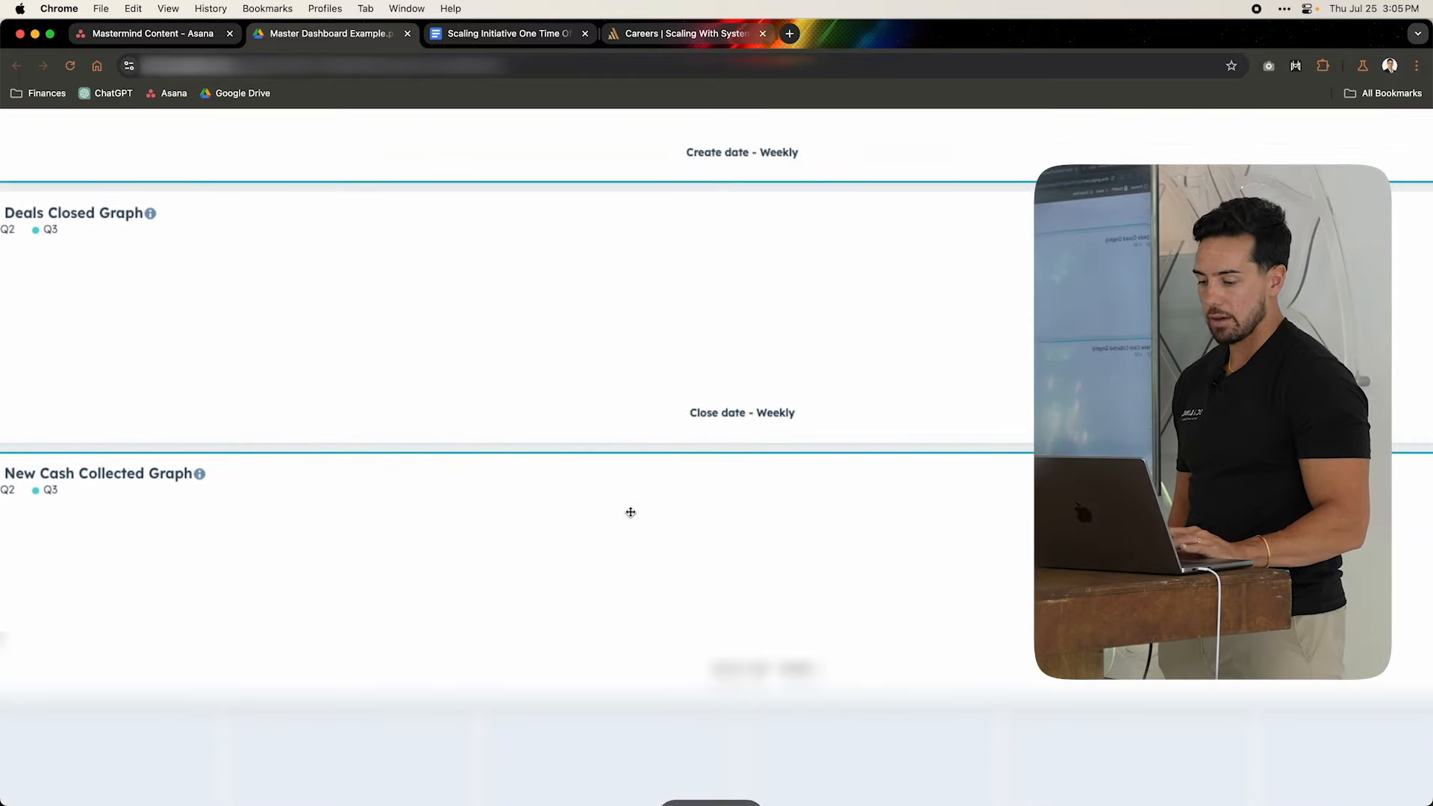
{"action": "scroll", "scroll_direction": "down", "scroll_amount": 3}
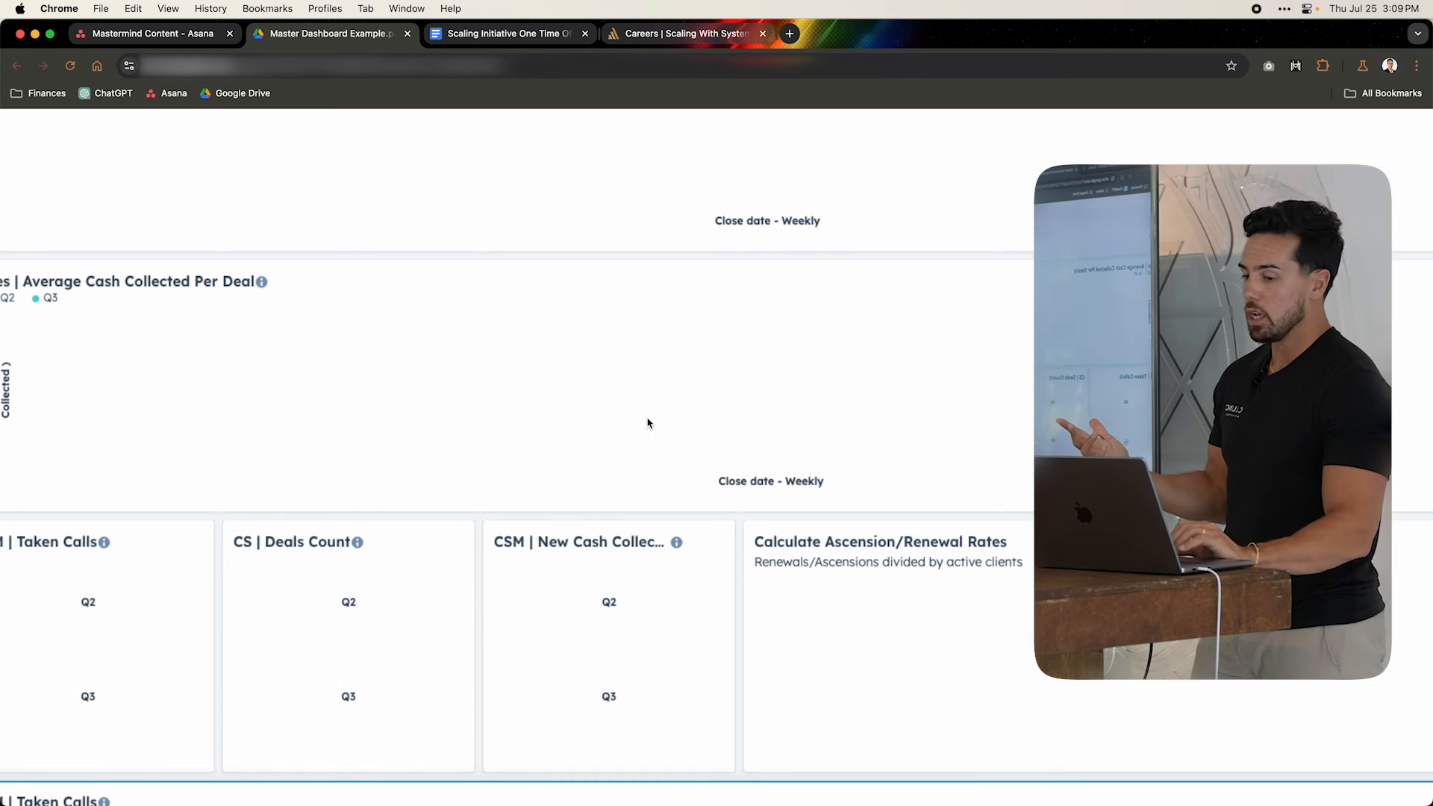
{"action": "left_click", "coordinate": [675, 779]}
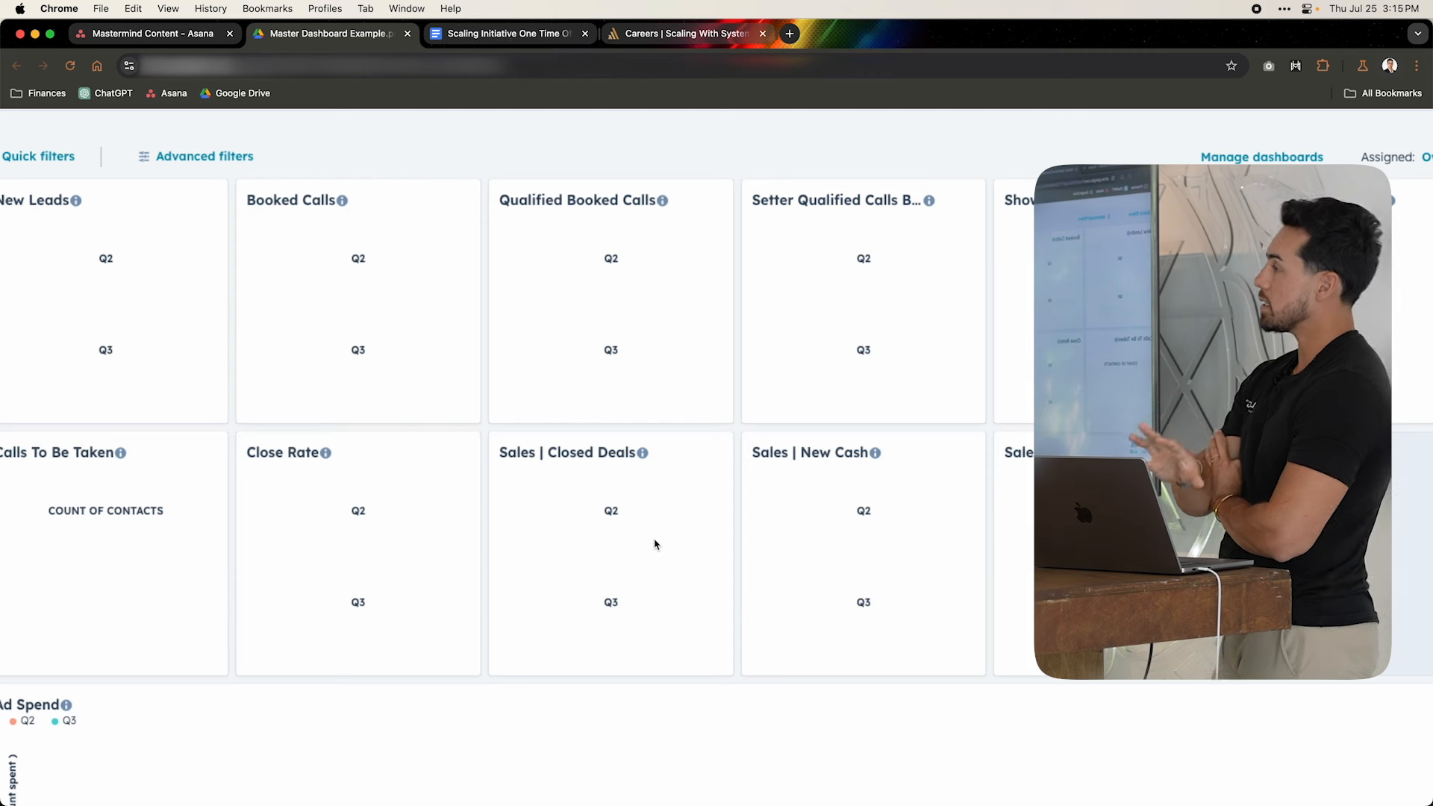
{"action": "mouse_move", "coordinate": [655, 543]}
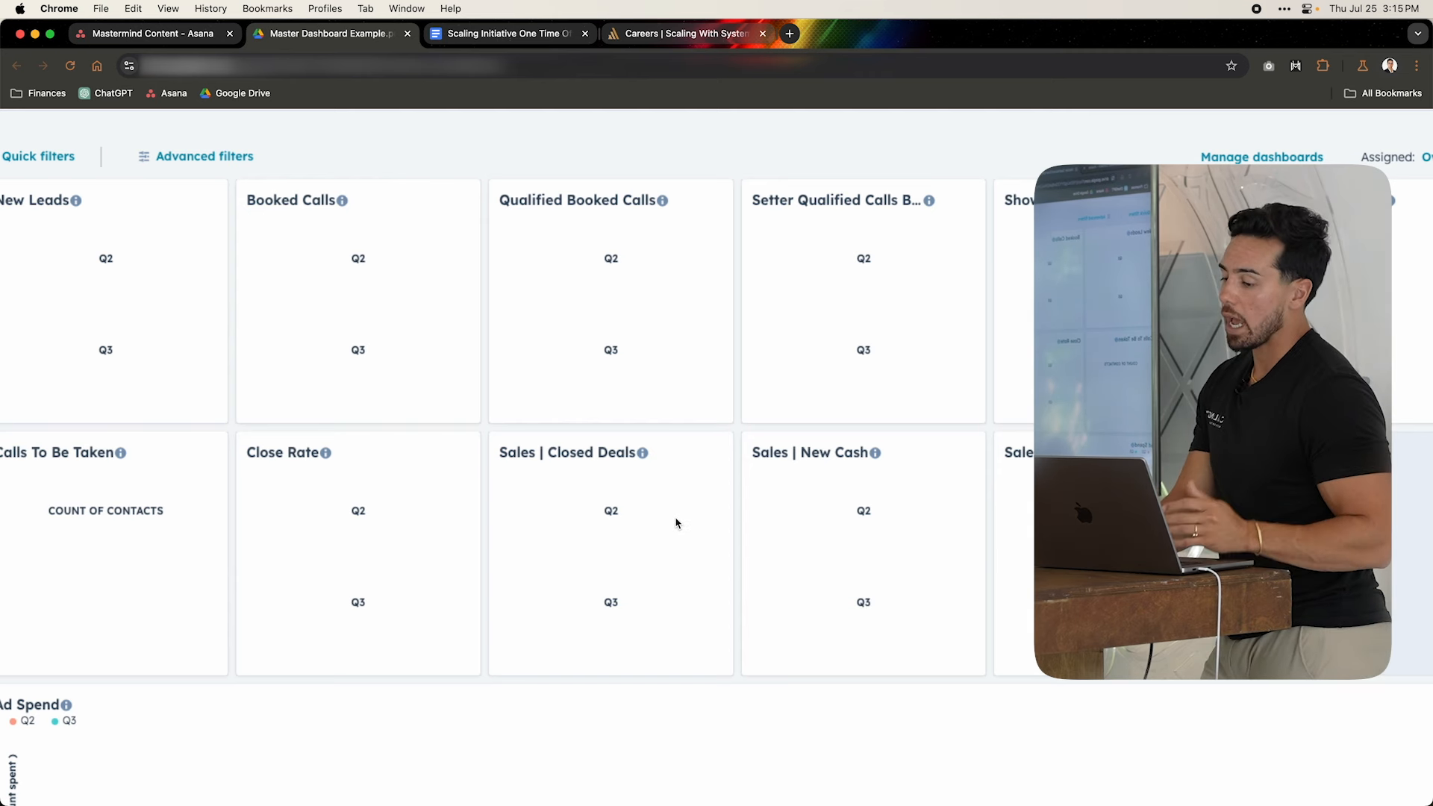